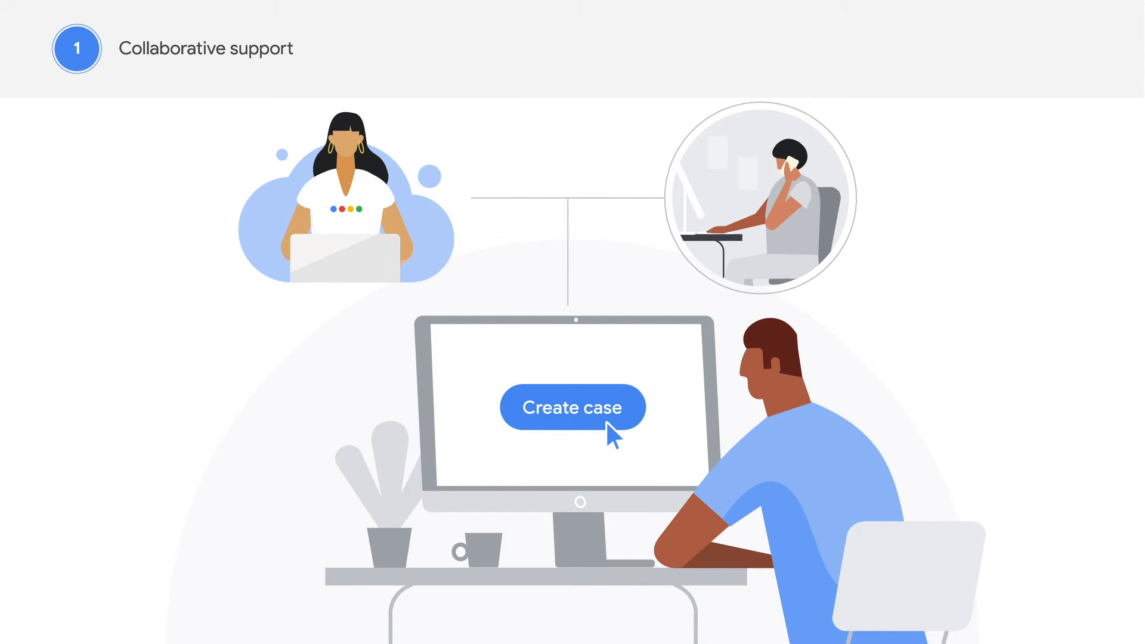
# Create the support case so the checkmark confirmation and linked support specialist appear.
pyautogui.click(571, 407)
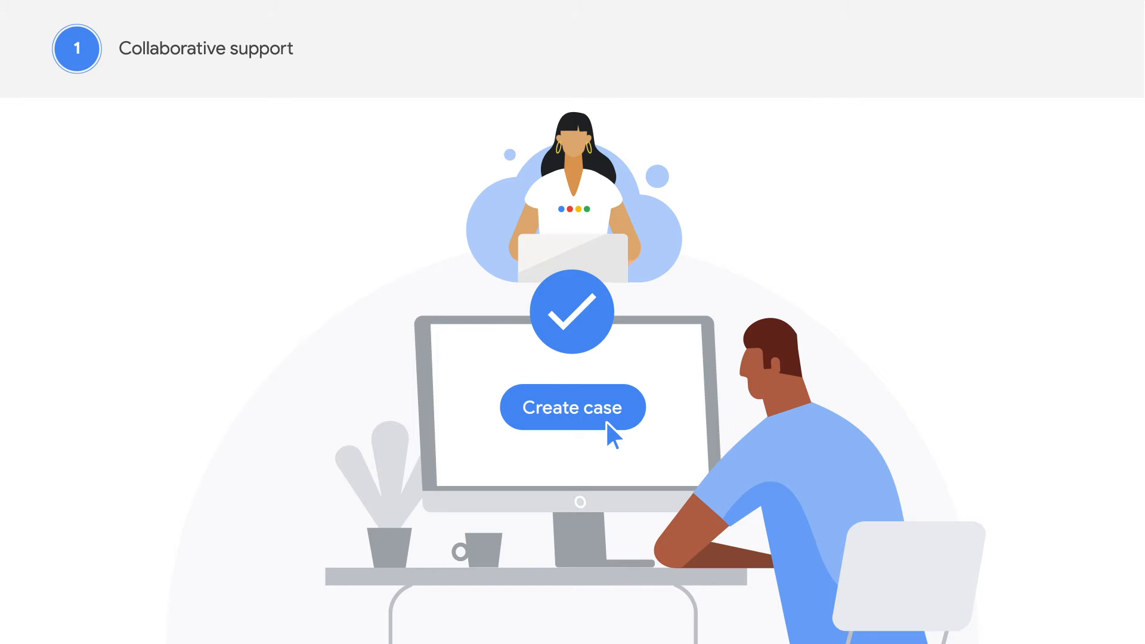